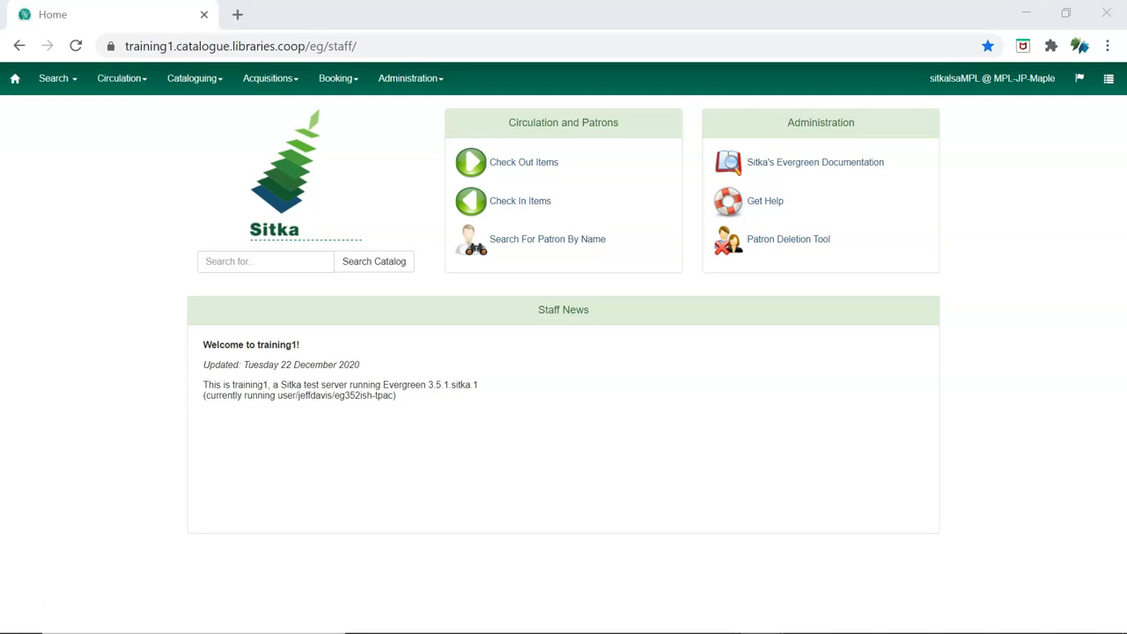
pyautogui.moveTo(789, 240)
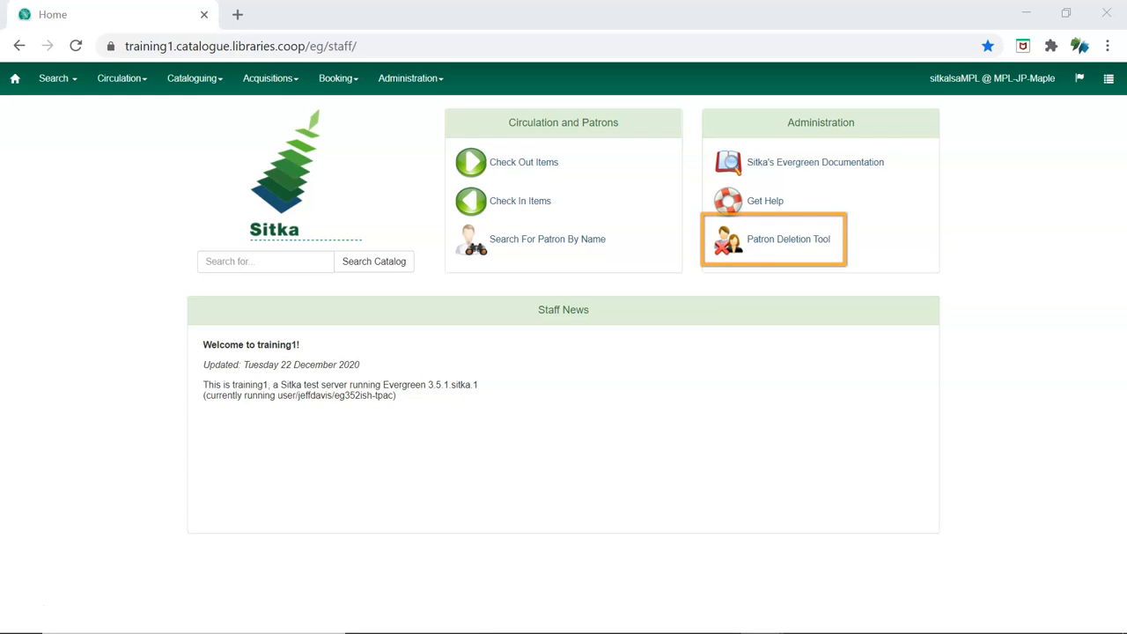